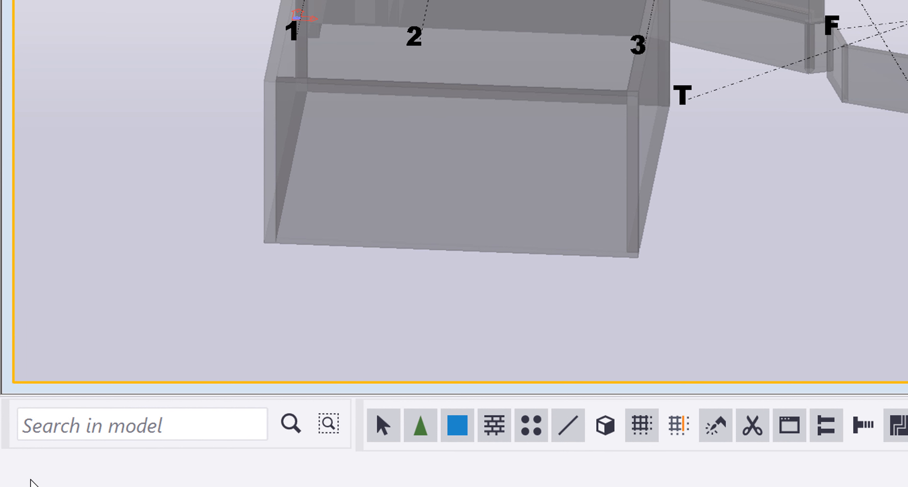
mouse_move(183, 468)
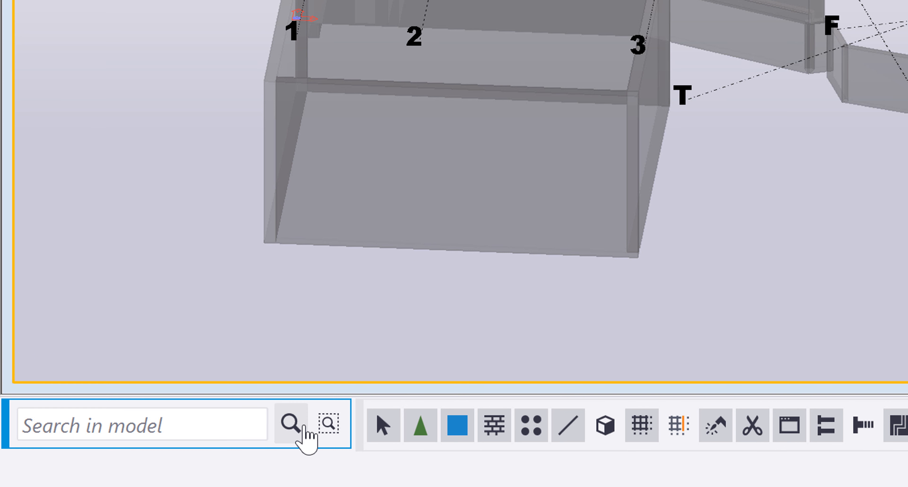
mouse_move(291, 425)
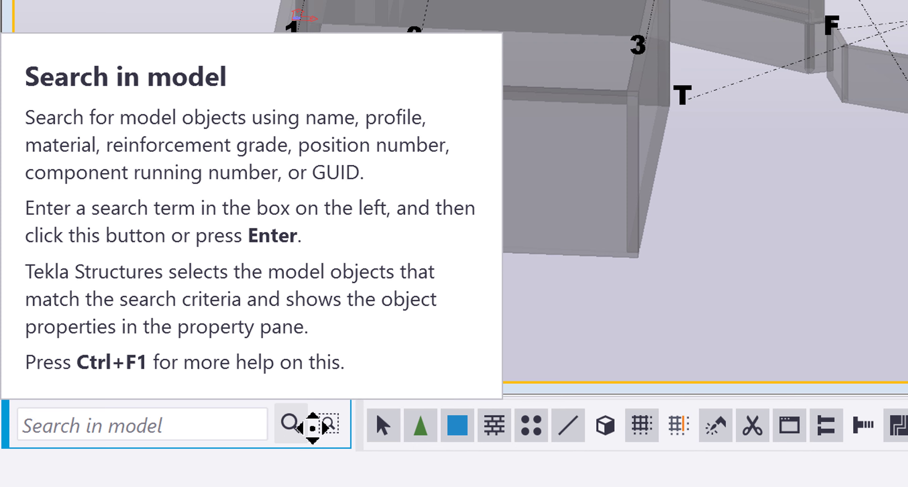
mouse_move(328, 425)
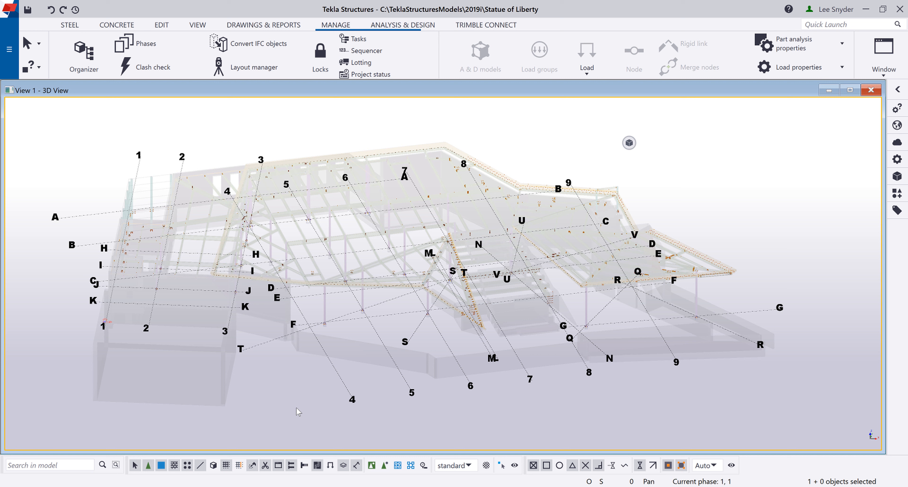
Search the model for 'beam' (262 found), then for 'column', leaving 39 columns selected
click(47, 466)
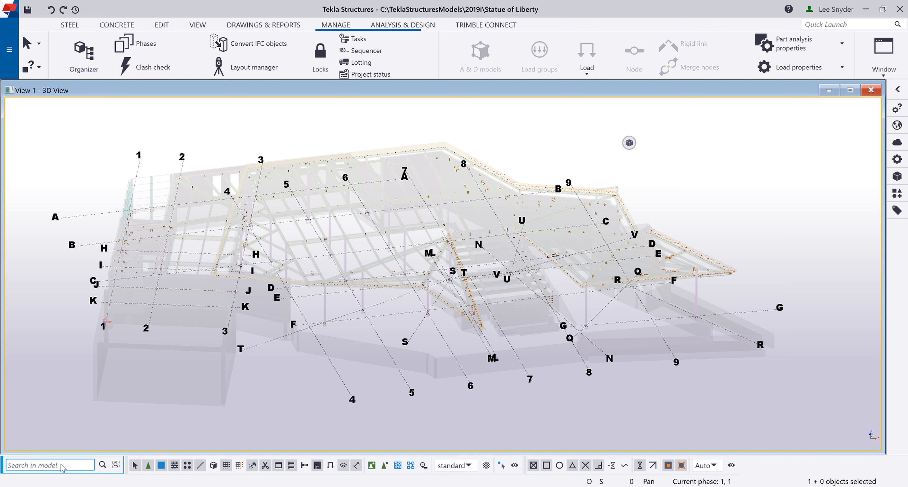
click(50, 465)
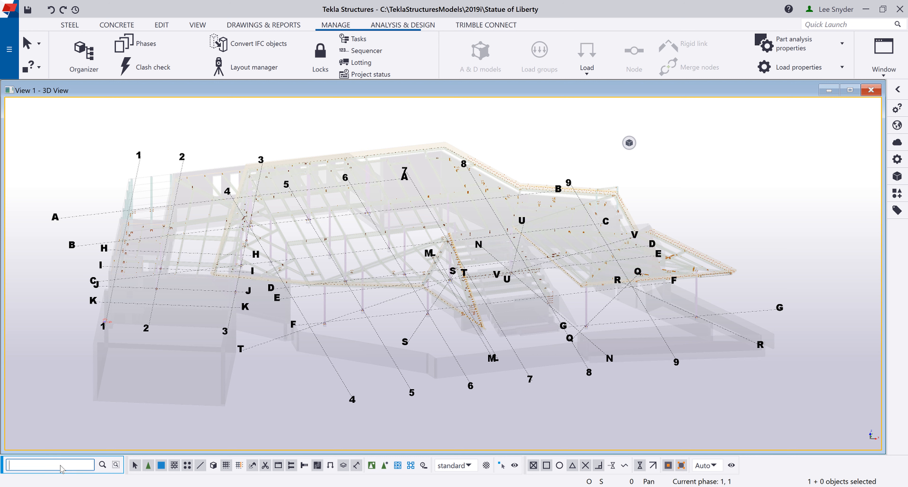
text(beam)
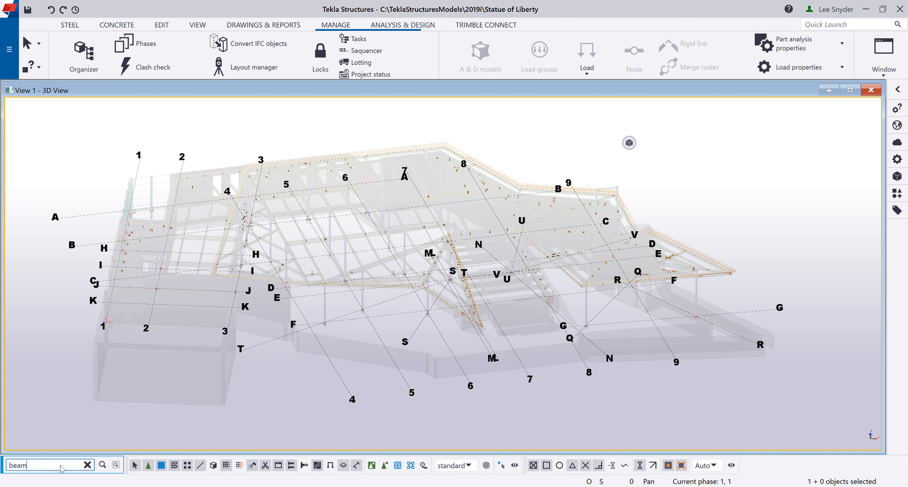
click(102, 465)
text(c)
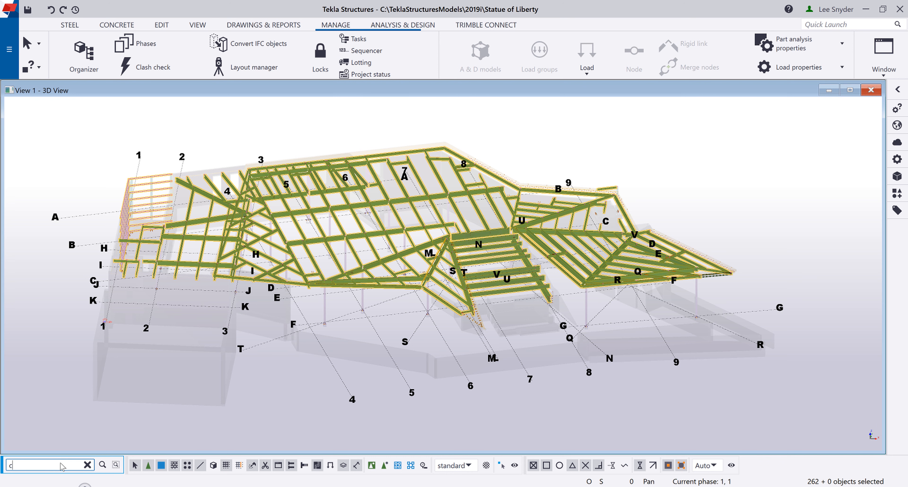
text(olumn)
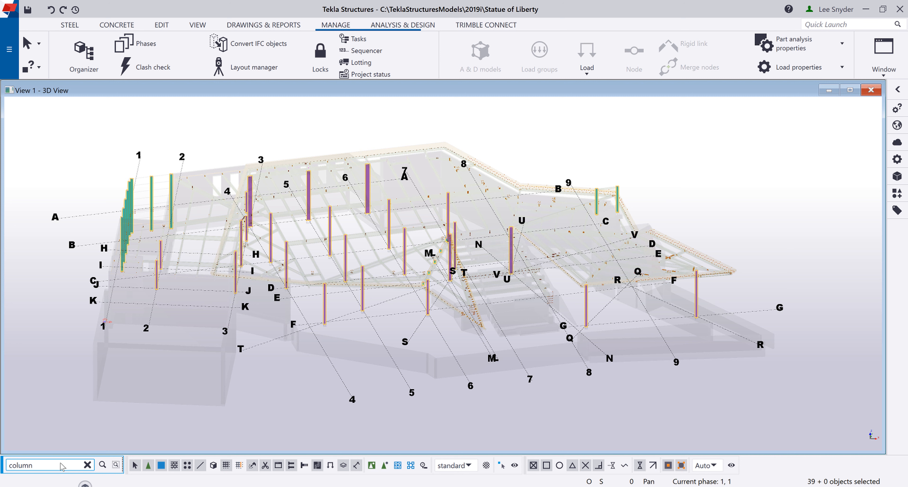
Replace the search term with 'concrete' to select the 160 concrete parts
click(87, 465)
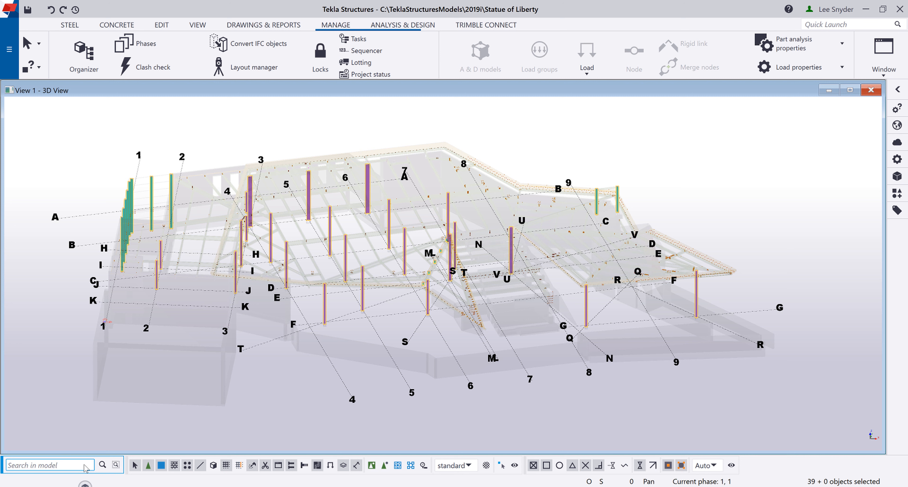
mouse_move(78, 472)
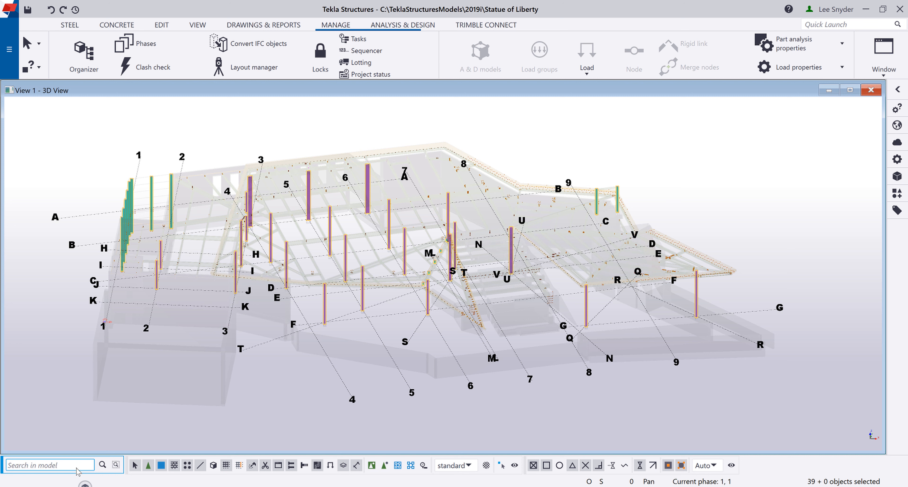
click(50, 465)
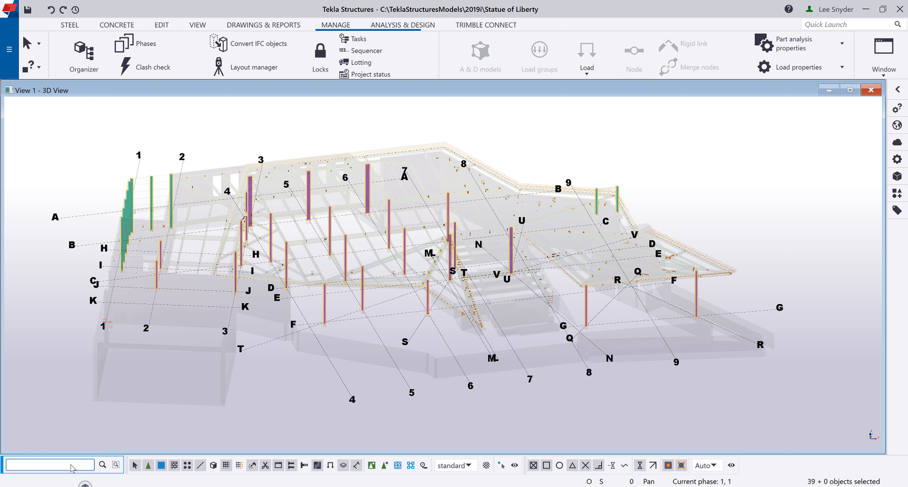
text(concrete*)
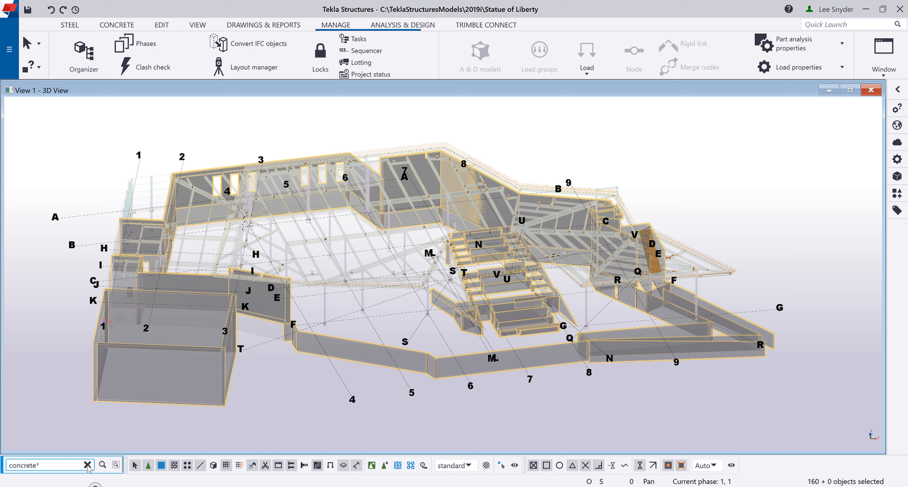
Search for assembly mark '711B1' to select its 2 beams, then clear the term
click(86, 465)
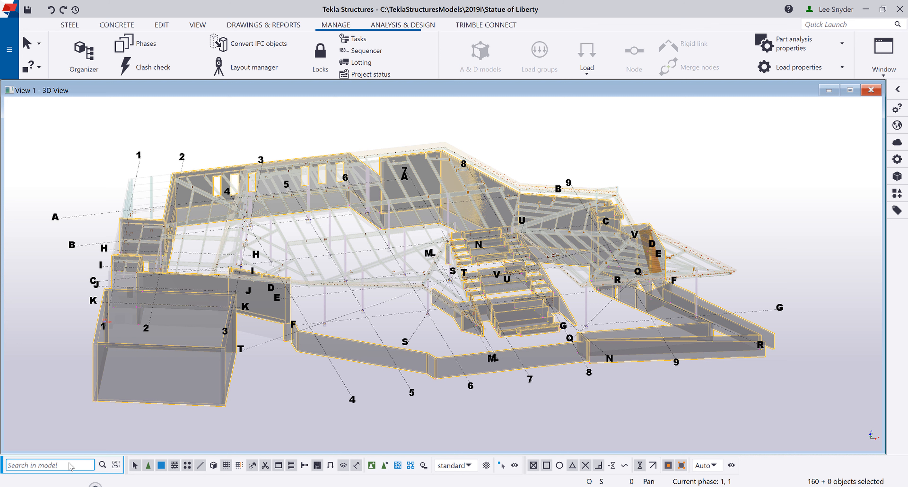
click(47, 466)
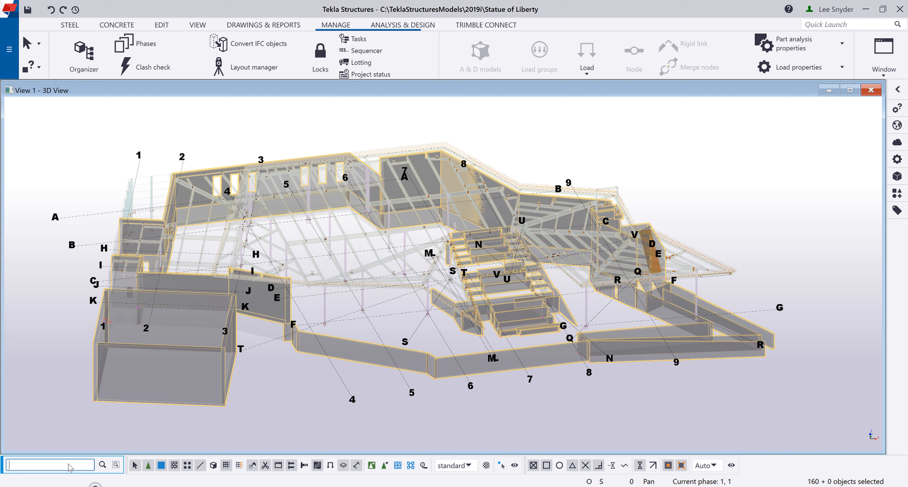
text(711B1)
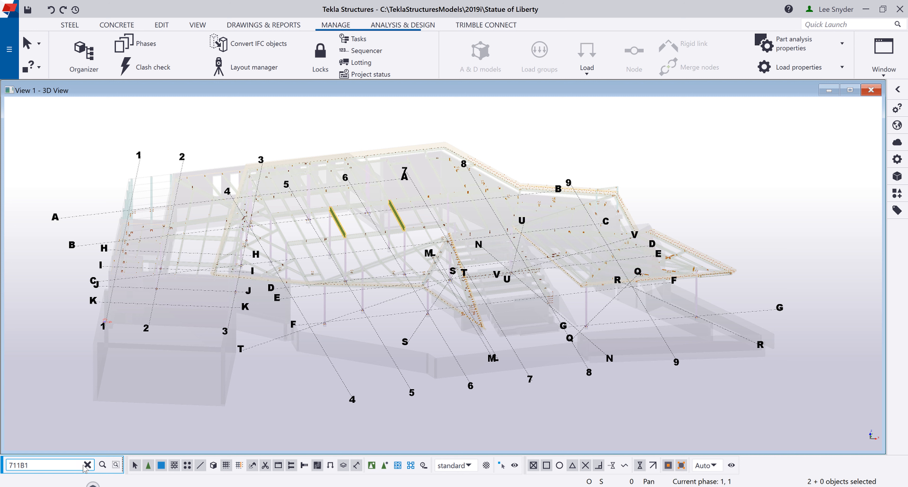
click(87, 464)
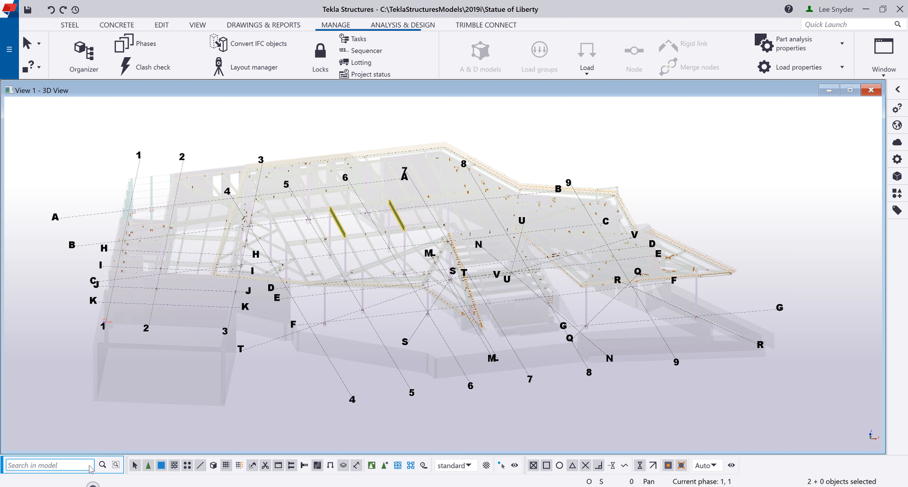
click(9, 49)
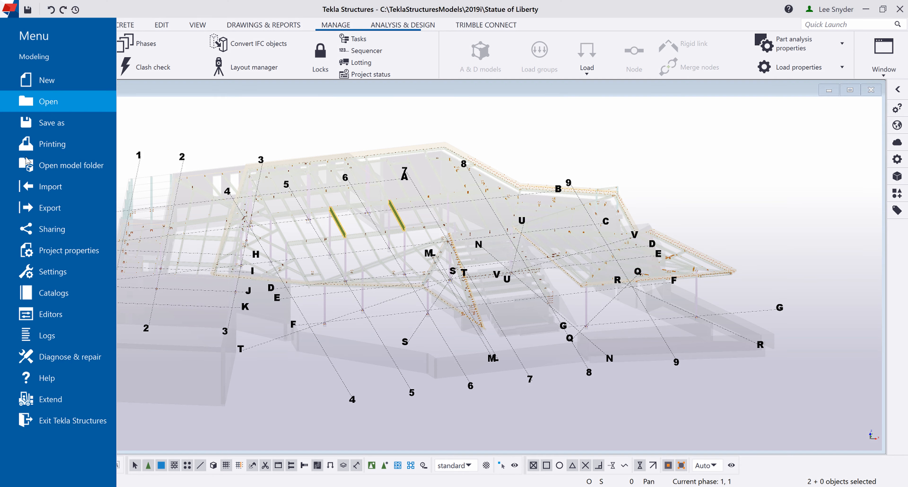
Show the history logs from the File menu and view the session history log
click(47, 335)
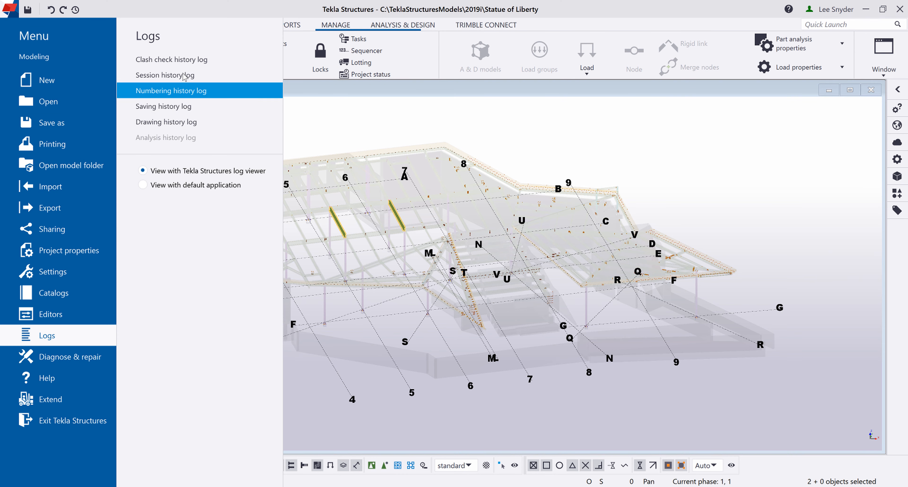
click(171, 90)
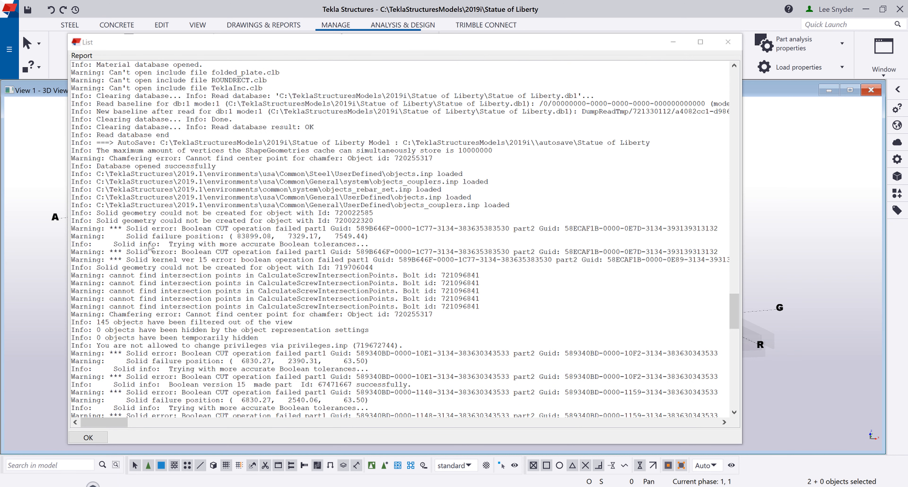
mouse_move(399, 254)
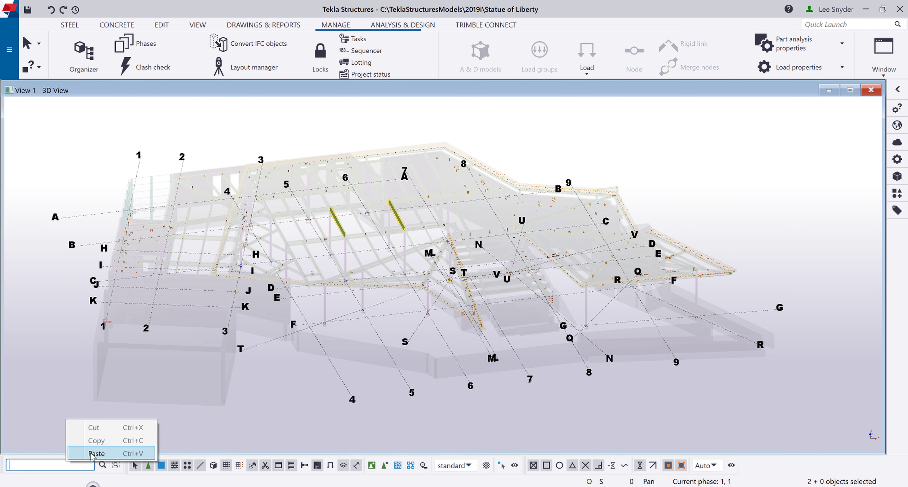
Paste the copied GUID as the search term and zoom the view onto the single found part
click(97, 454)
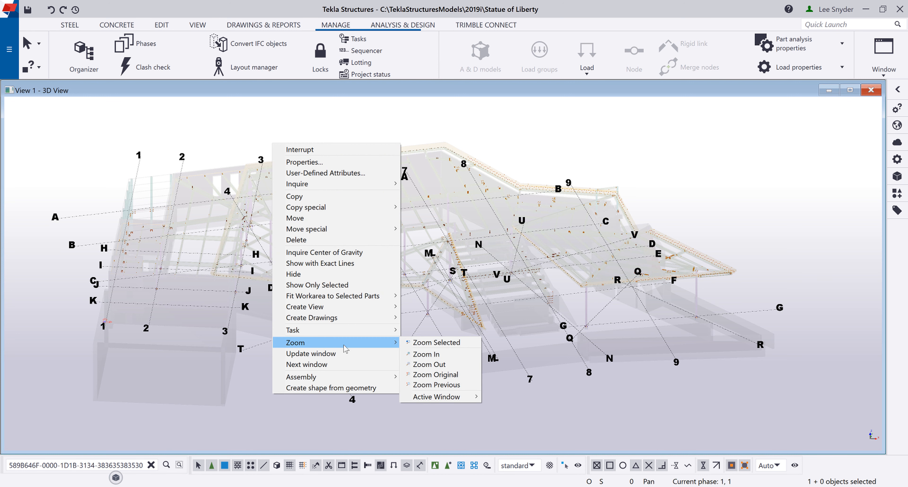
click(436, 342)
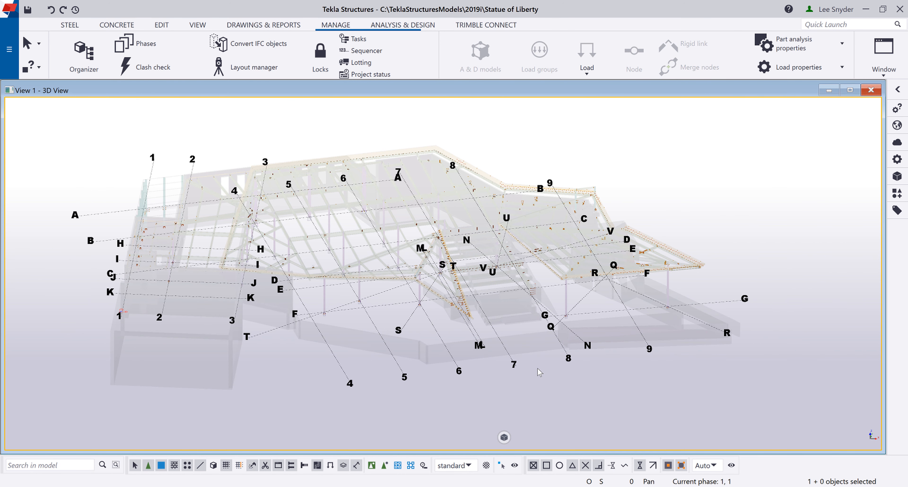
mouse_move(241, 171)
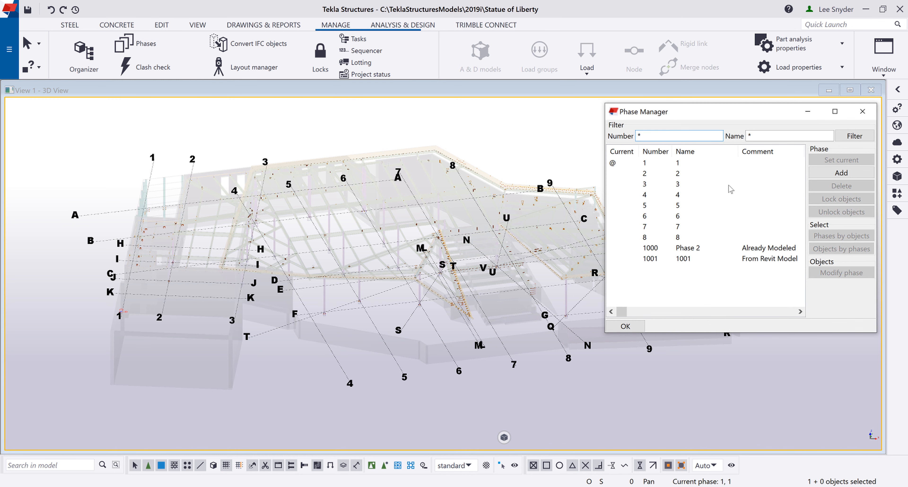
Choose phase 3 in Phase Manager and select its 1287 objects
click(643, 184)
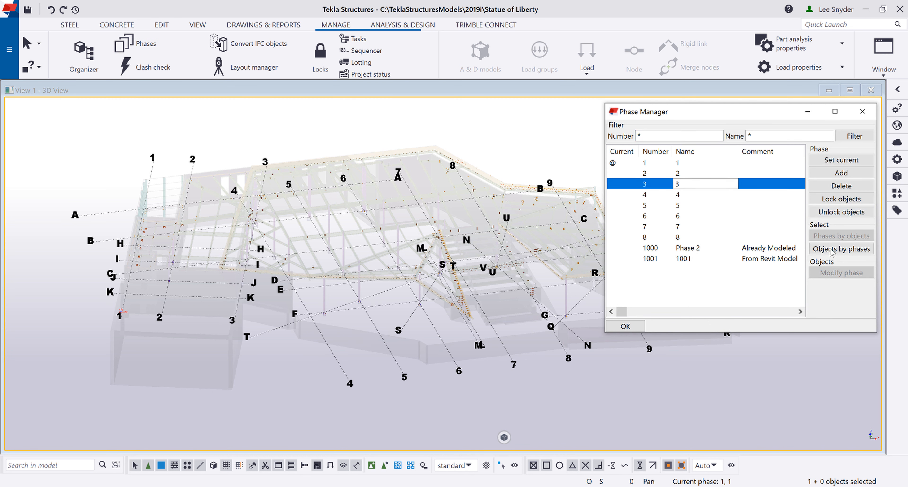
click(841, 248)
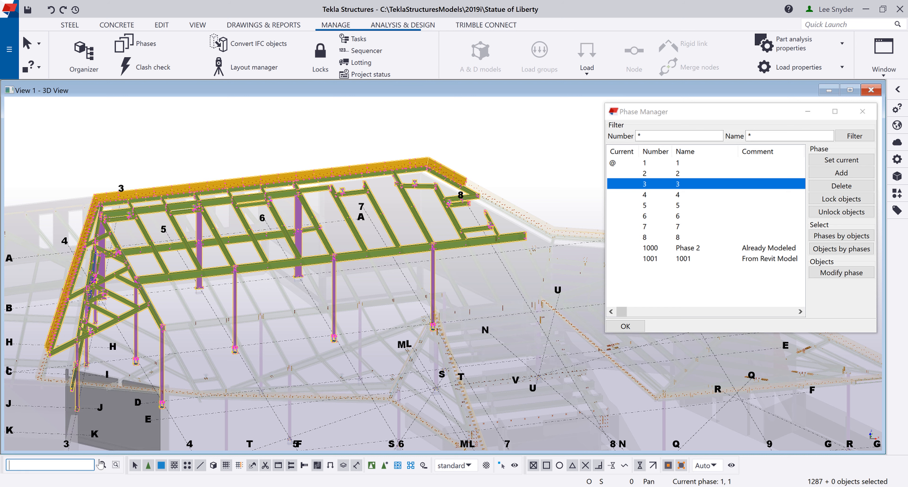
mouse_move(115, 465)
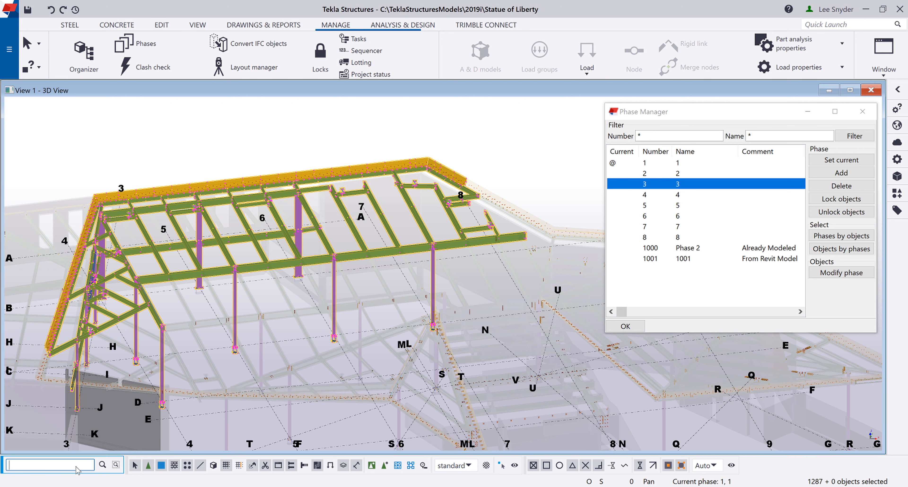
Search 'a500*' within the phase 3 selection, narrowing it to 22 columns
text(a500*)
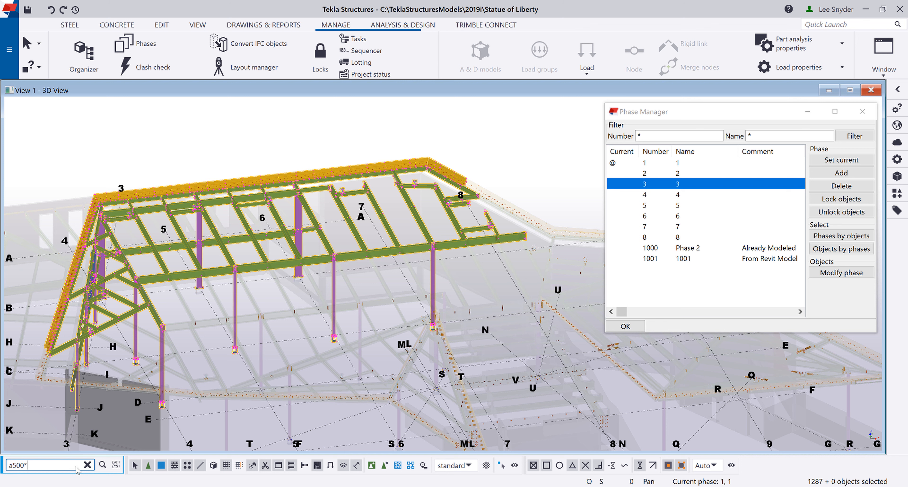
mouse_move(54, 429)
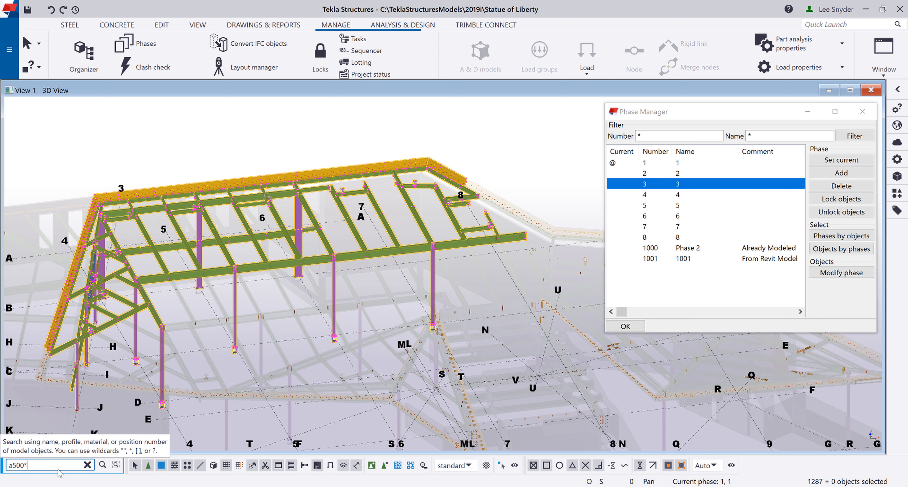
mouse_move(103, 464)
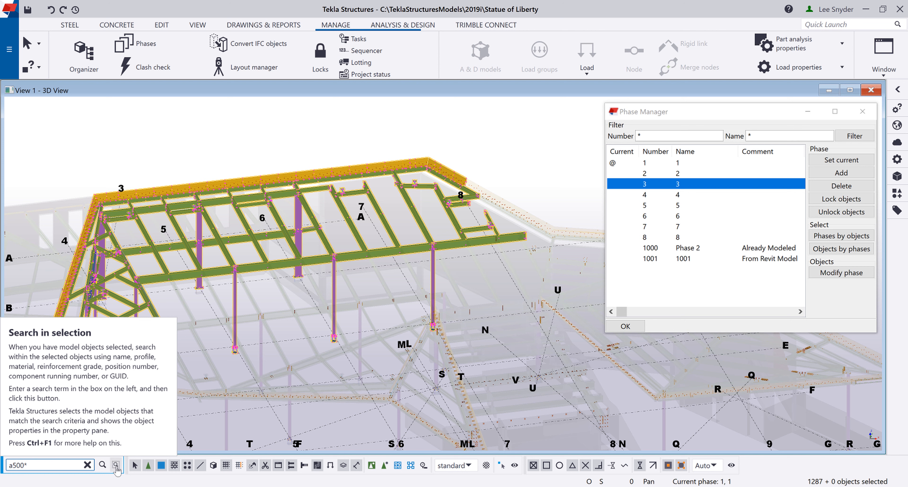
click(115, 465)
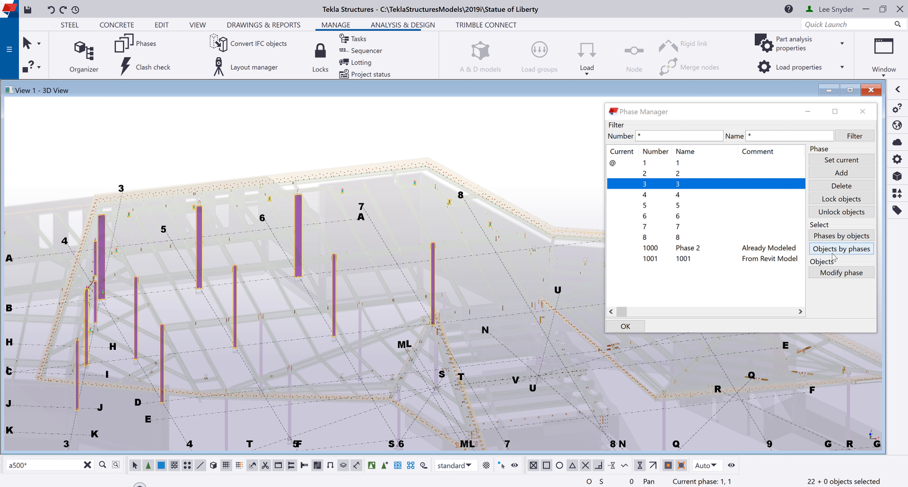
Reselect all phase 3 objects and enter 'plate' as the next search term
click(841, 248)
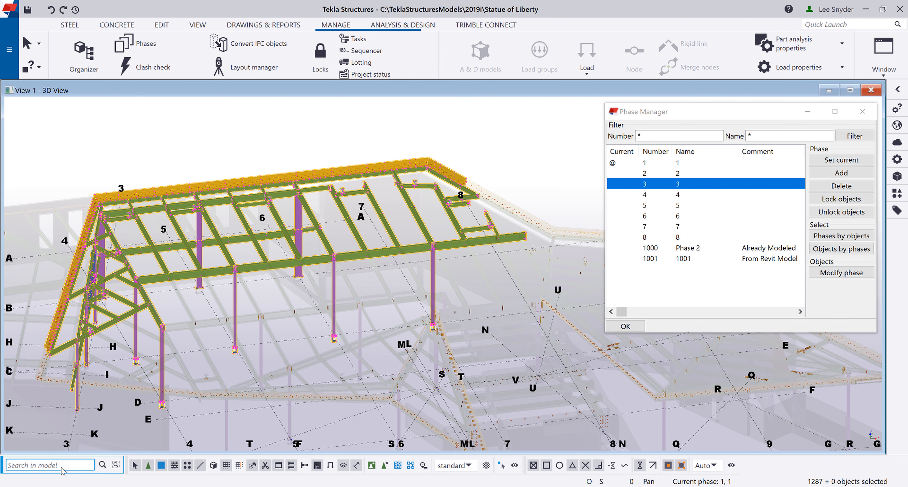
text(p)
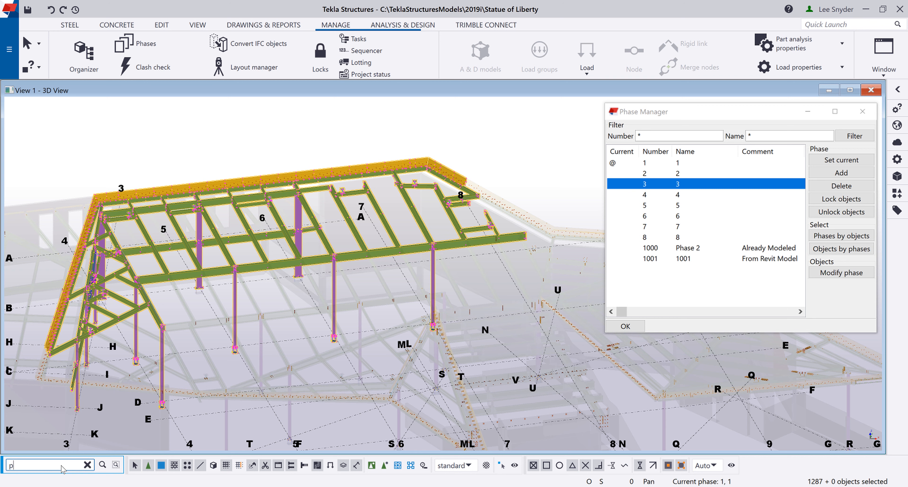
text(late)
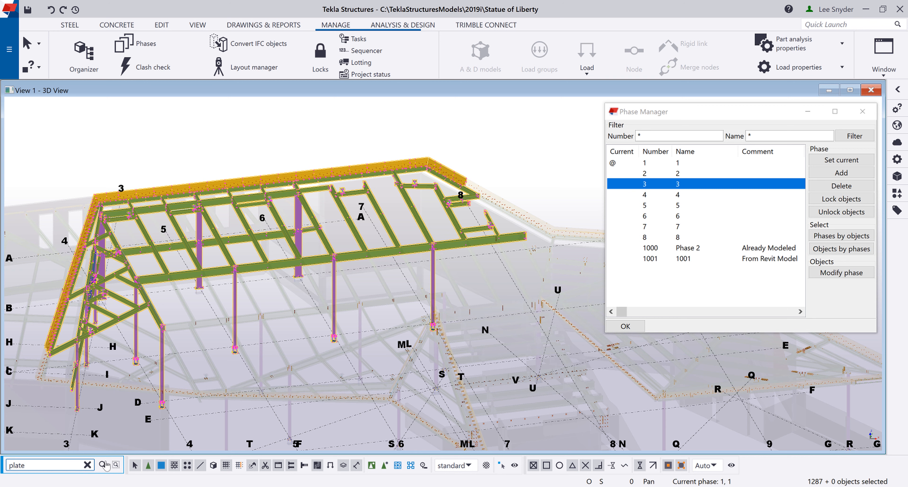